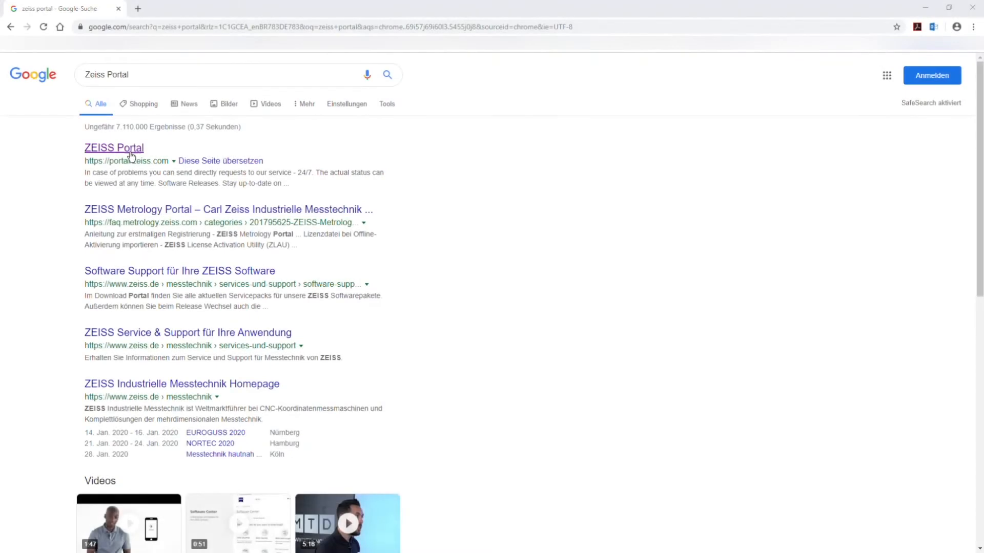
# Reach the ZEISS Portal site from the Google search results.
pyautogui.click(114, 147)
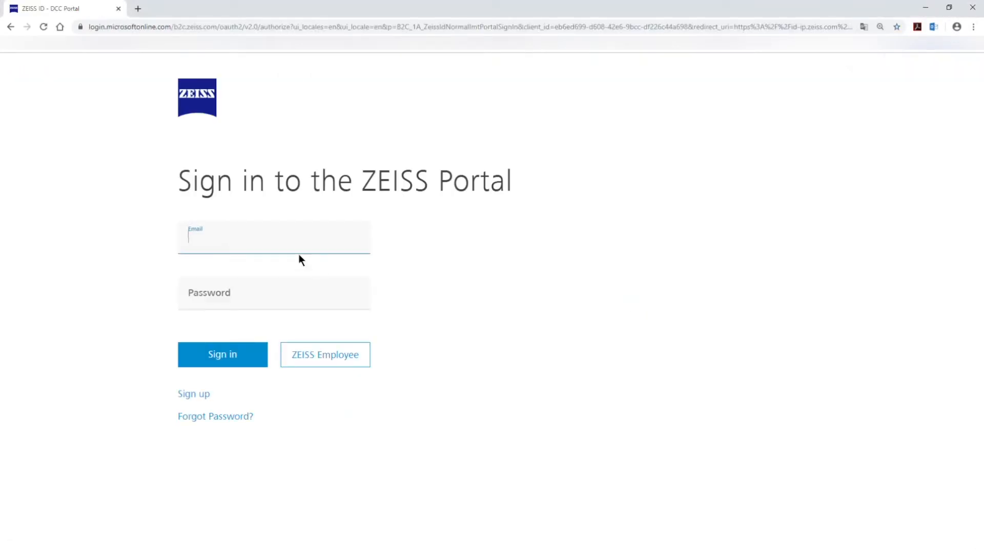
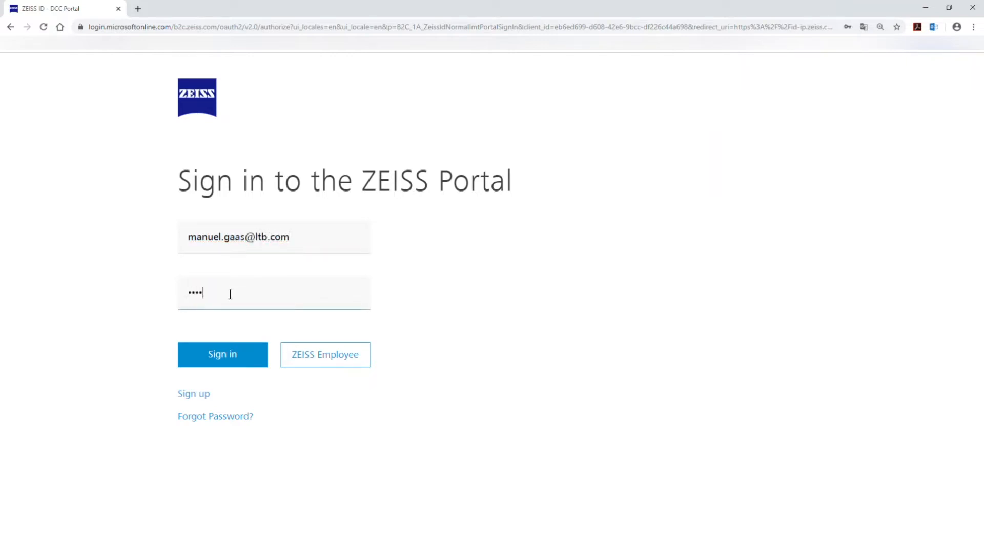
pyautogui.click(222, 355)
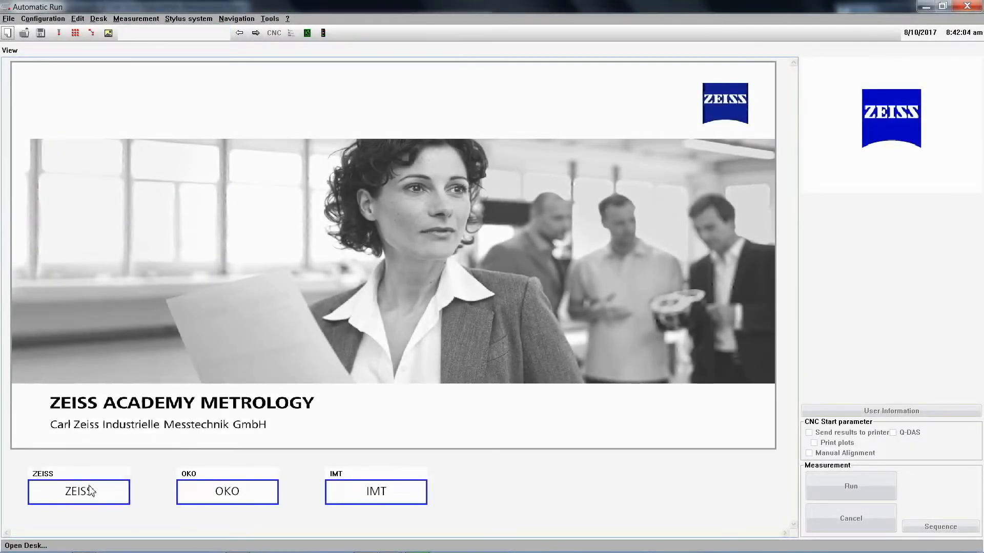
# Browse the START page's ZEISS, OKO and IMT layer buttons and enter the ZEISS desk layout.
pyautogui.click(78, 492)
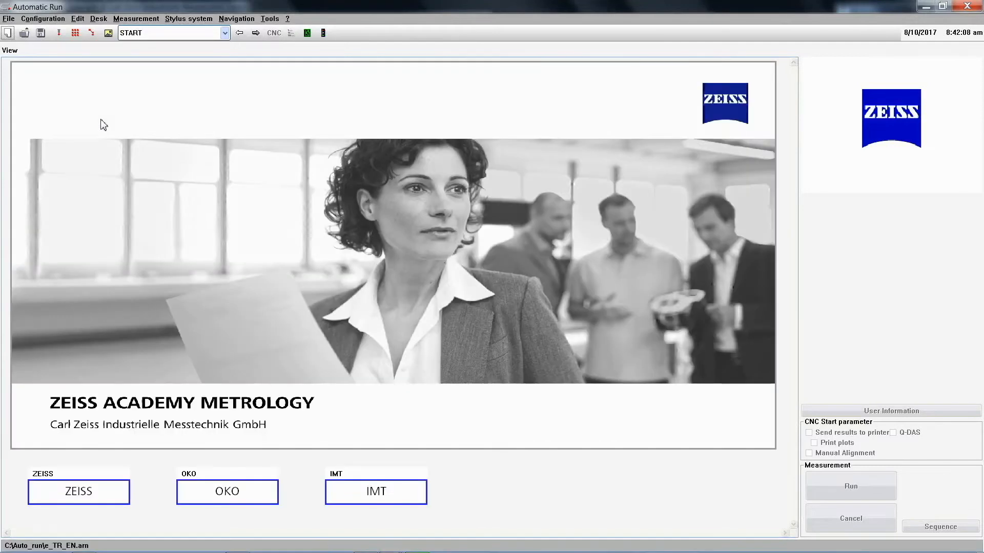
pyautogui.click(227, 492)
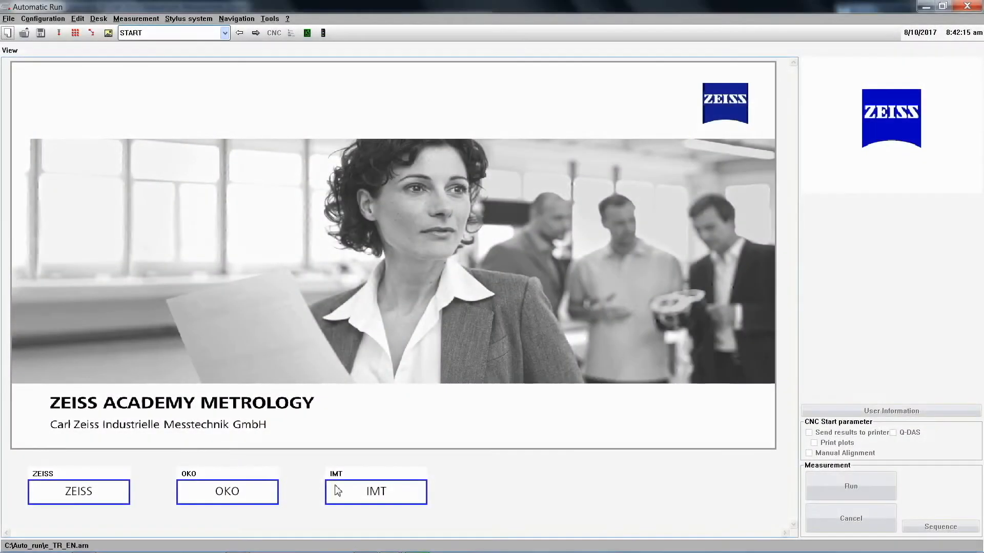
pyautogui.click(374, 492)
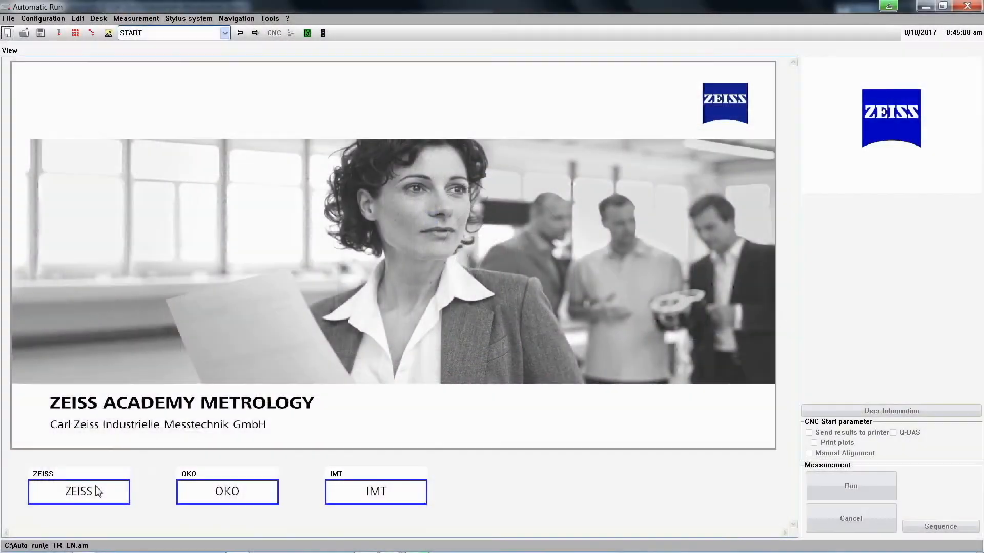
pyautogui.click(79, 491)
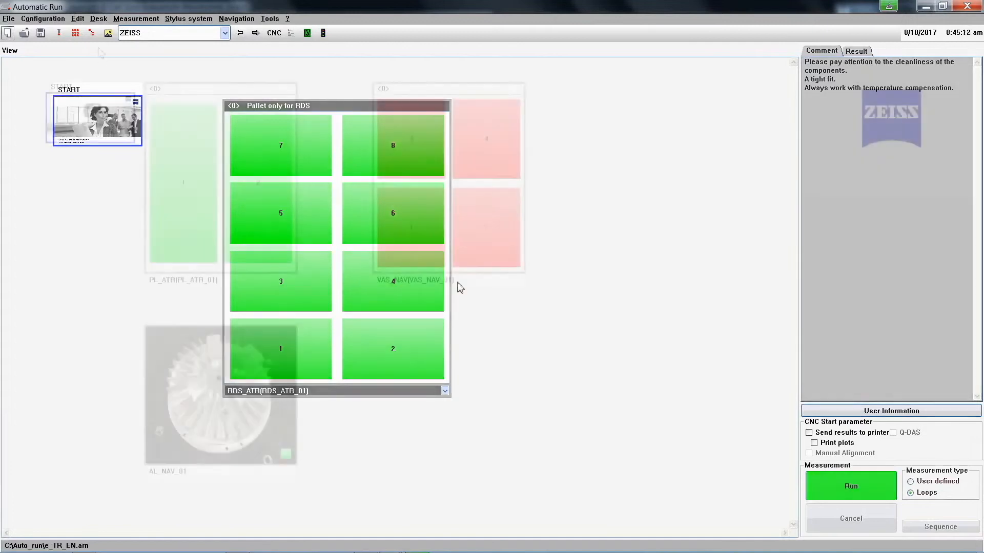
# Show the Edit menu with Measurement Plan, Pallet, Desk Link and Grid options on the IMT layer.
pyautogui.click(78, 18)
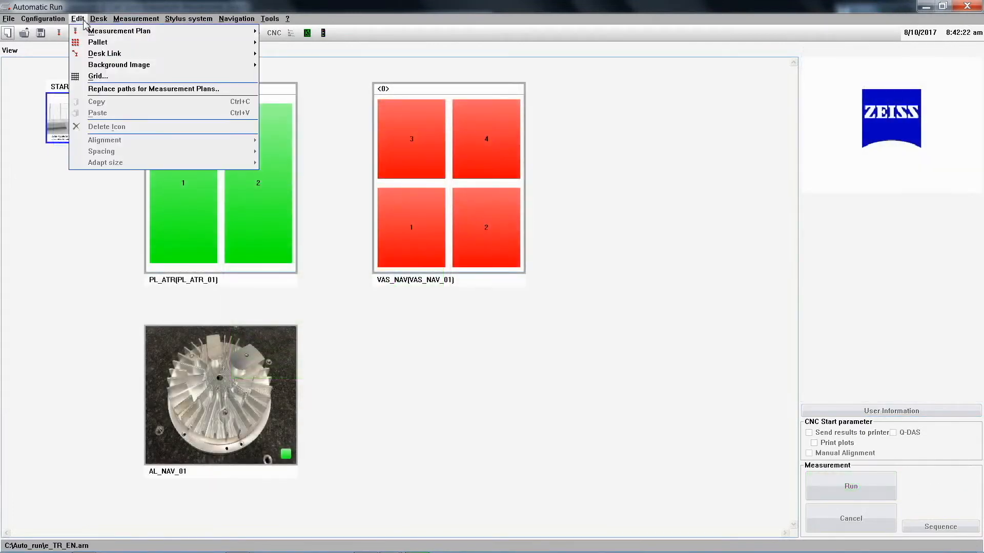
pyautogui.moveTo(105, 53)
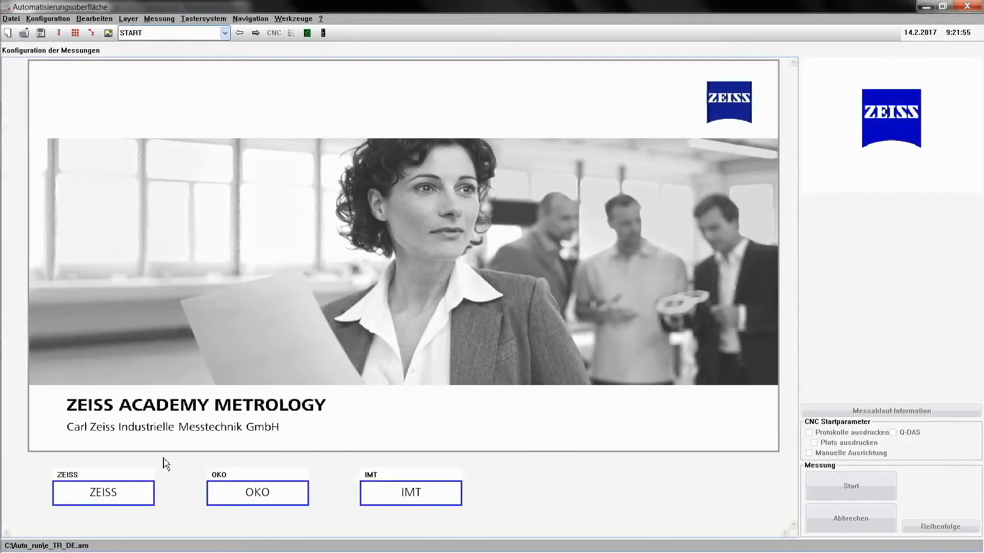
pyautogui.click(103, 493)
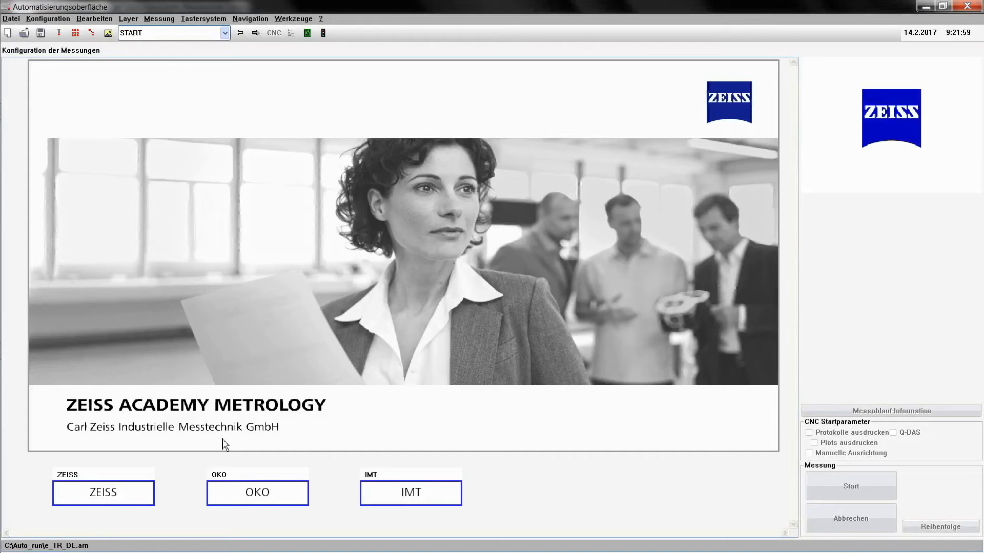
pyautogui.click(257, 493)
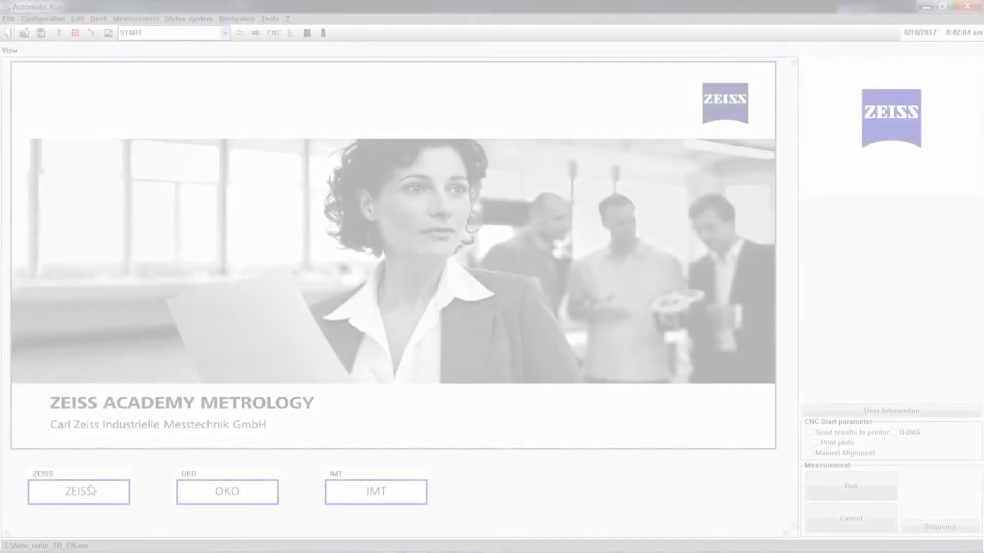
# Return via START to the IMT layer and launch its measurement run starting at the VAS_NAV pallet.
pyautogui.click(79, 491)
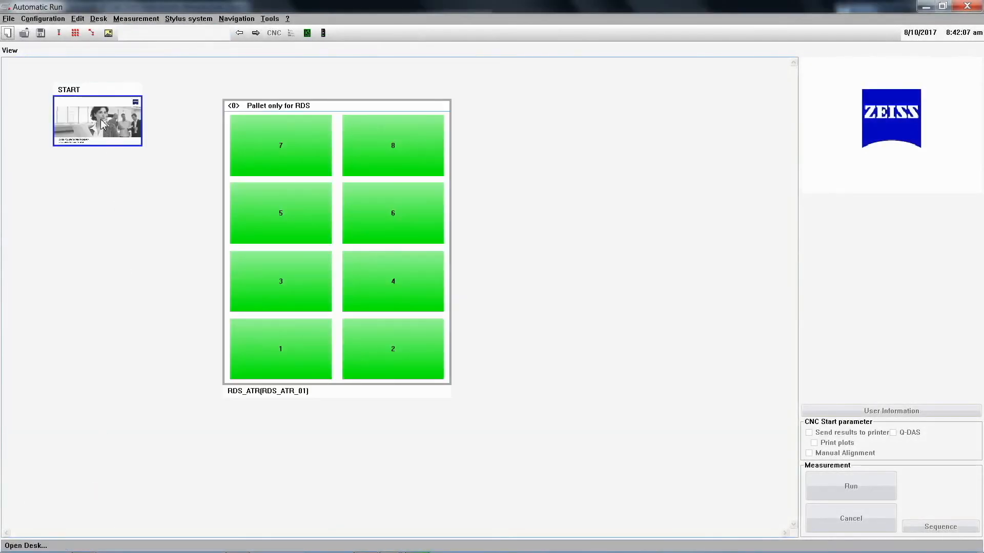
pyautogui.doubleClick(103, 122)
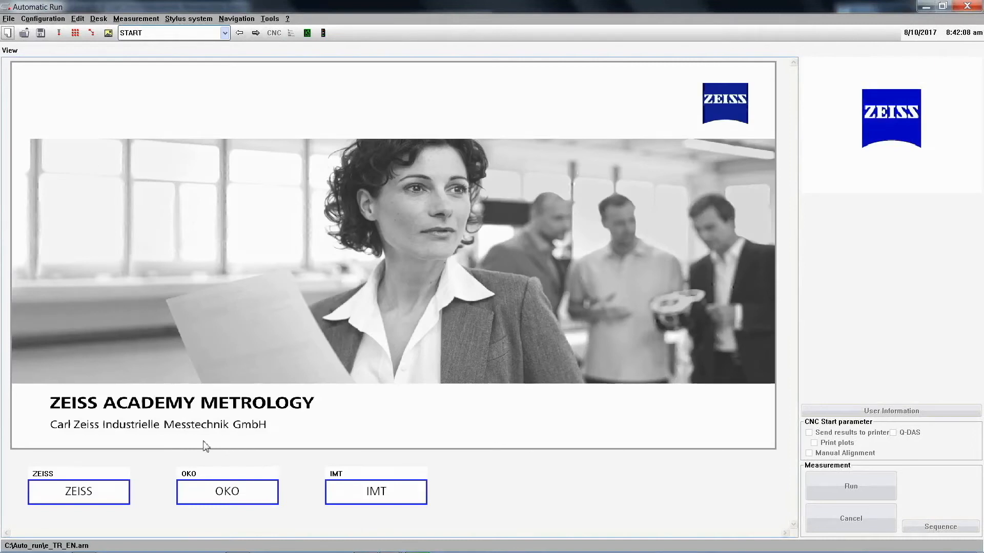
pyautogui.click(228, 491)
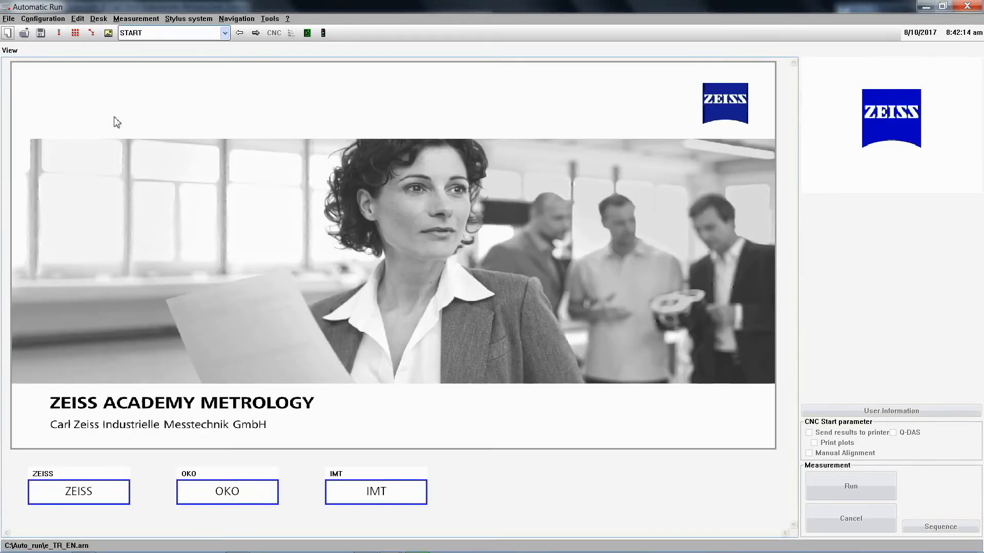
pyautogui.click(375, 492)
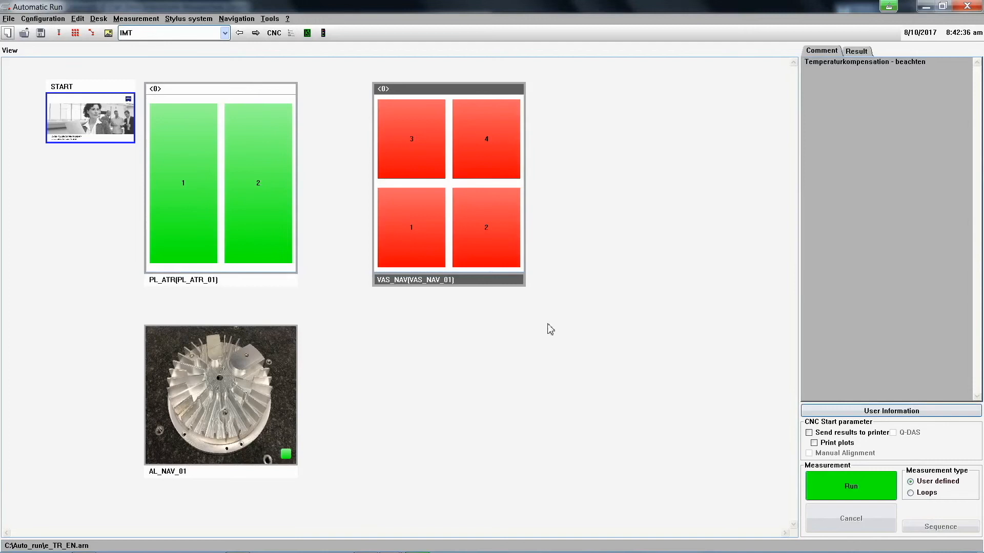
pyautogui.moveTo(808, 464)
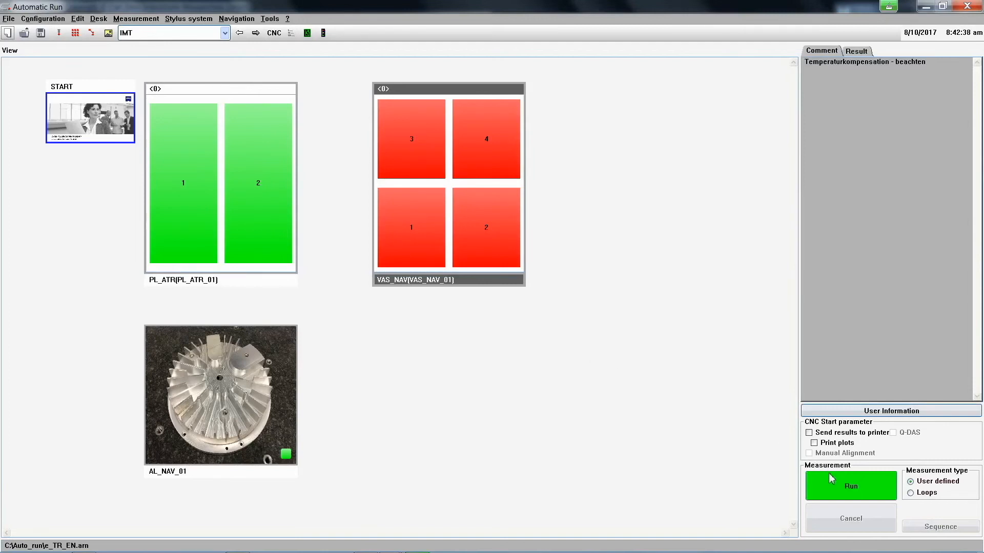
pyautogui.click(850, 486)
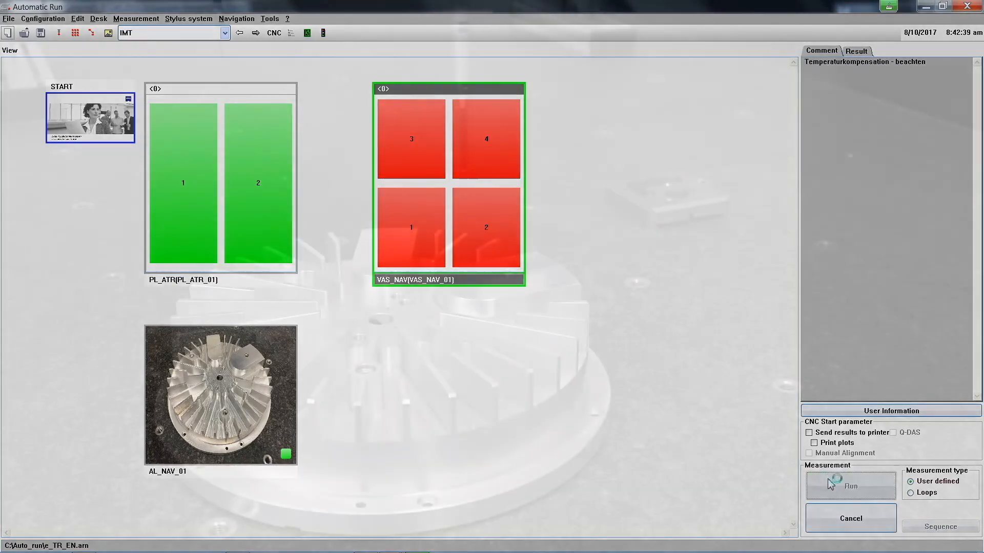